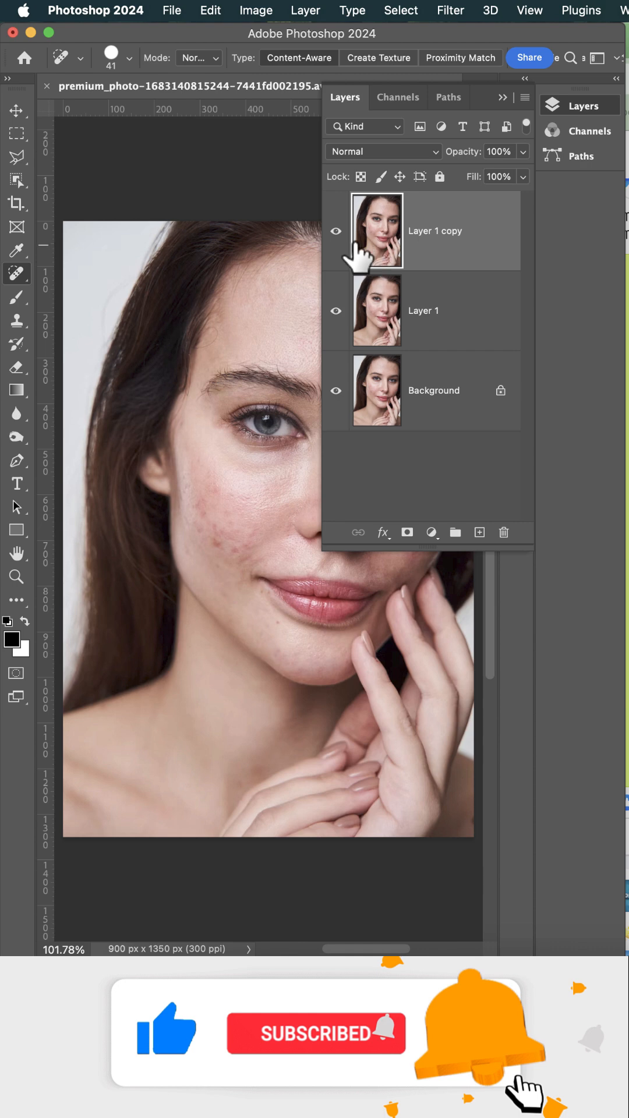
Hide Layer 1 copy and apply Gaussian Blur to Layer 1.
click(450, 10)
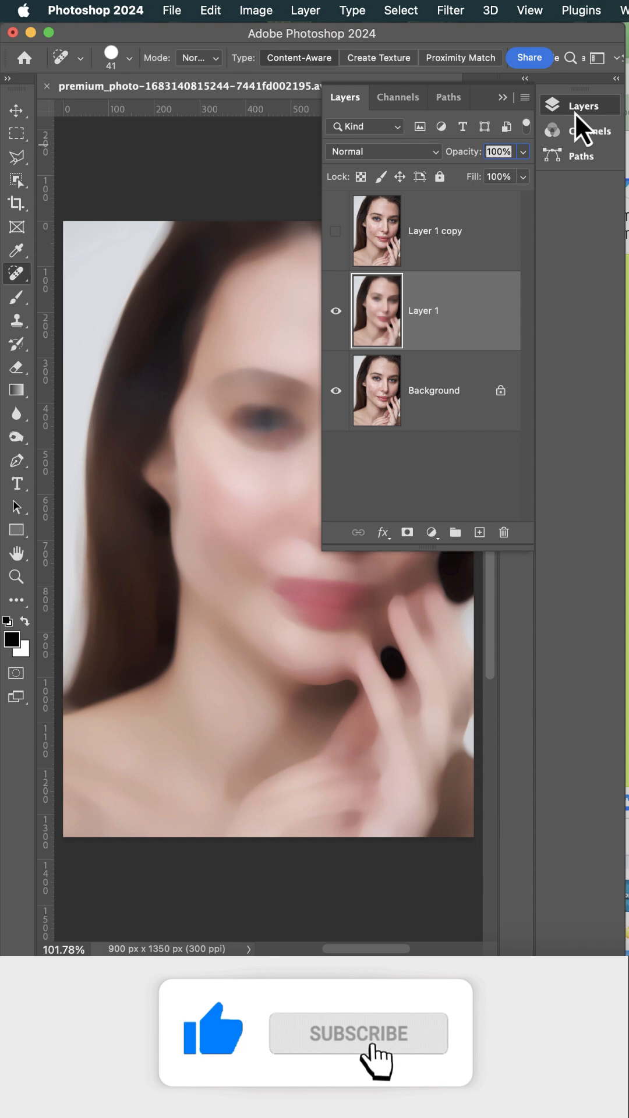
click(209, 10)
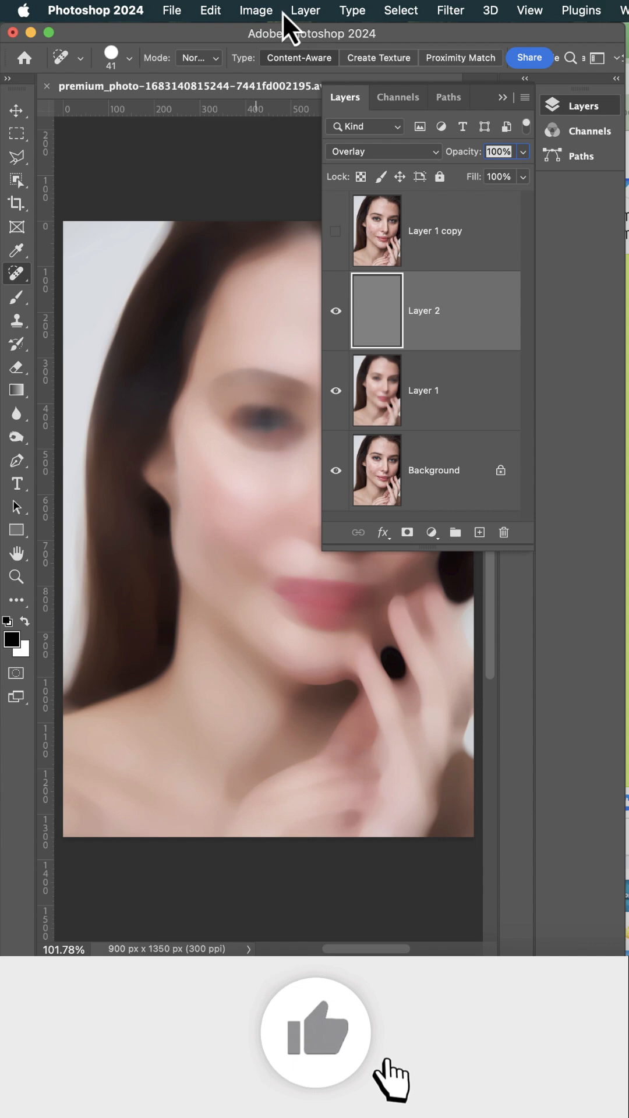
Fill a new layer with 50% gray and set its blend mode to Overlay.
click(449, 10)
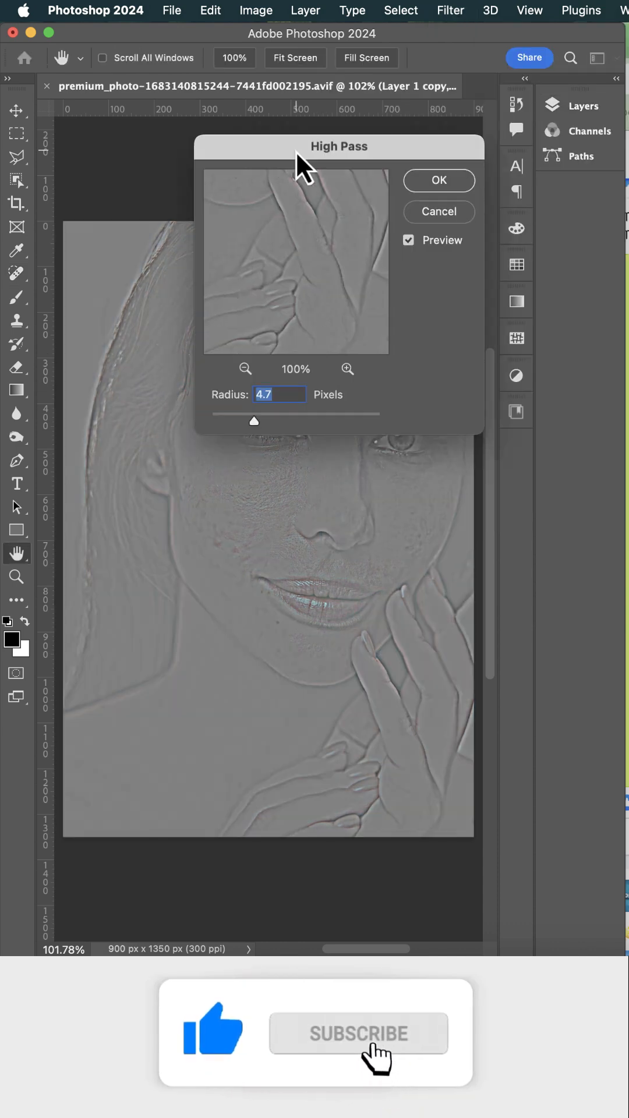
Apply High Pass with a 4.7-pixel radius to Layer 1 copy.
click(439, 180)
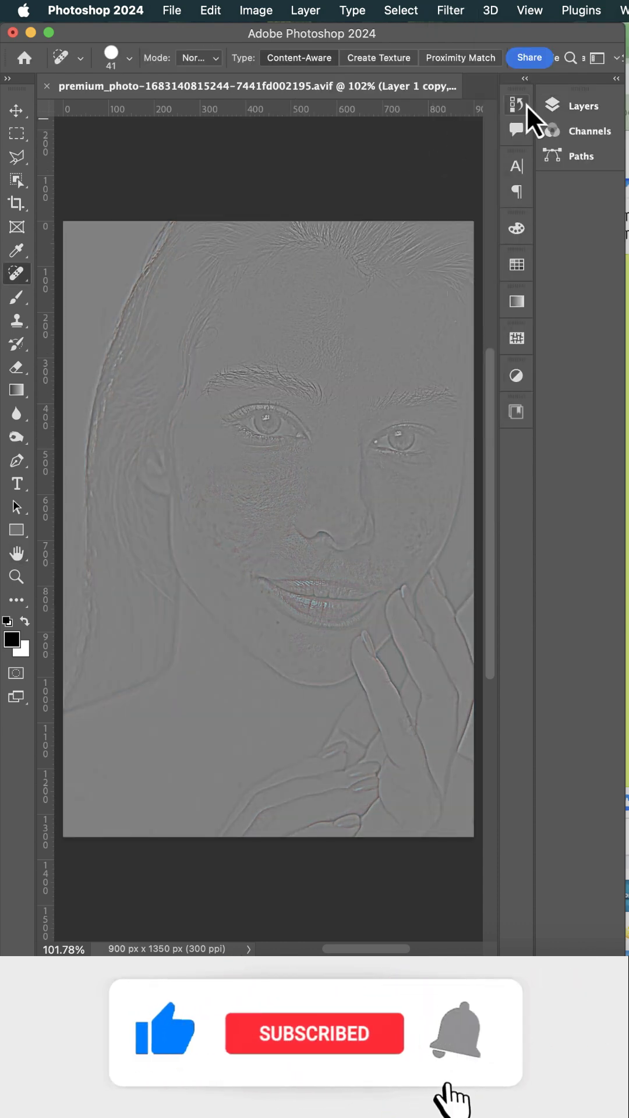
Heal blemishes, paint skin smoothing, then group the retouching layers and add a painted mask.
click(514, 106)
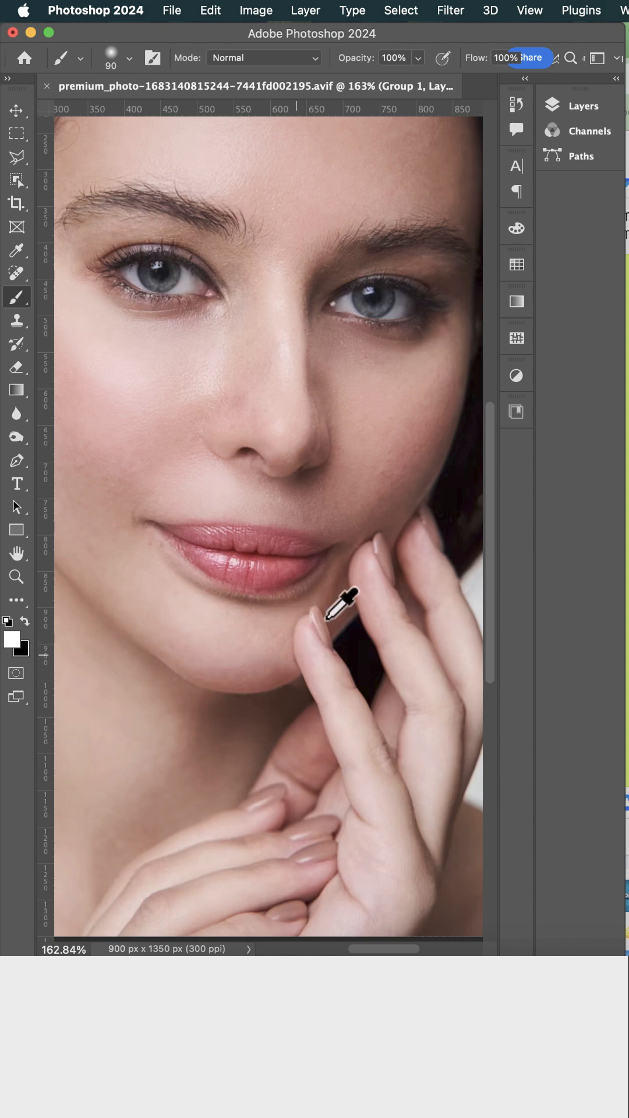
click(16, 111)
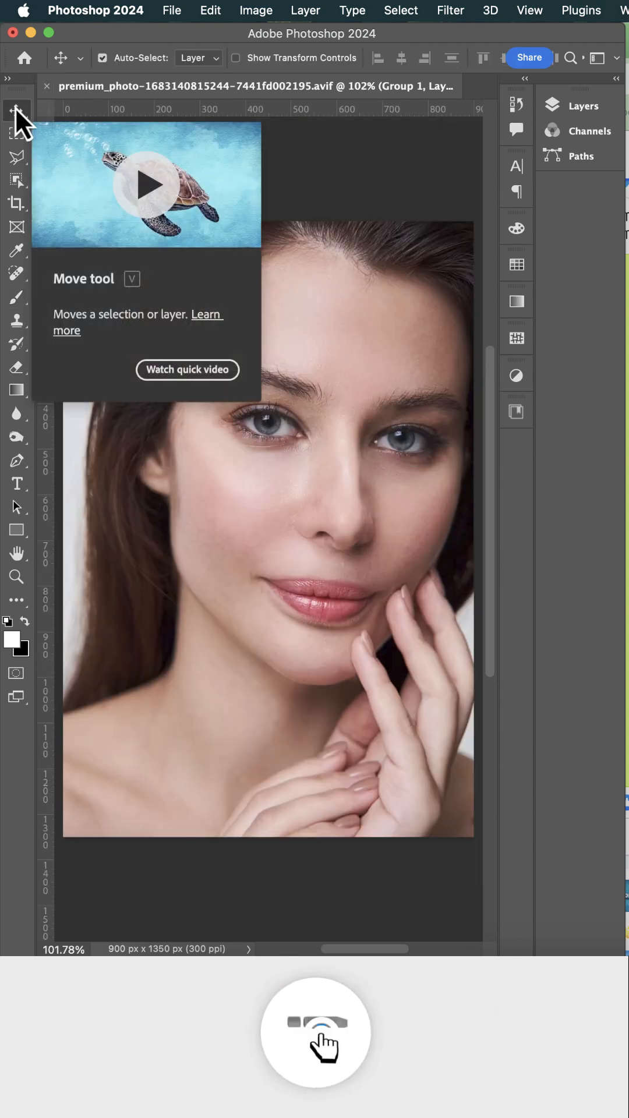
click(550, 104)
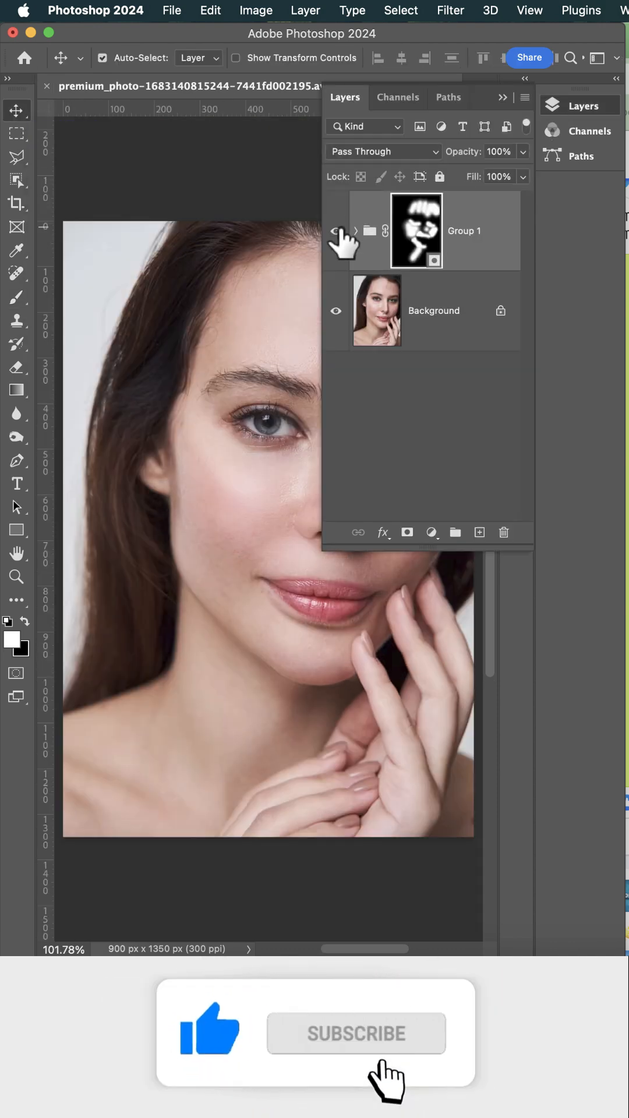